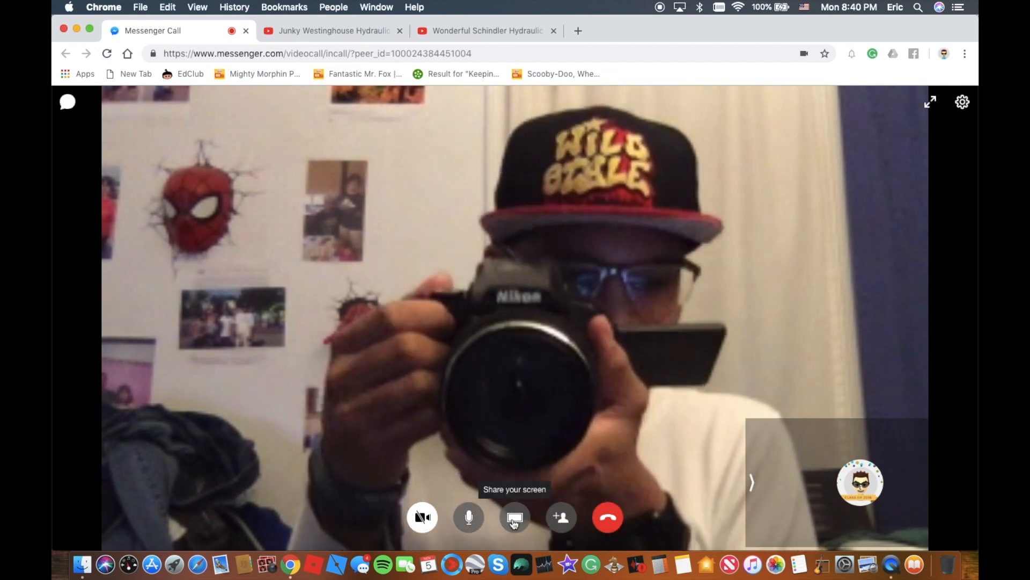
Share the screen with the Messenger call and hide Chrome's sharing notice
left_click(514, 516)
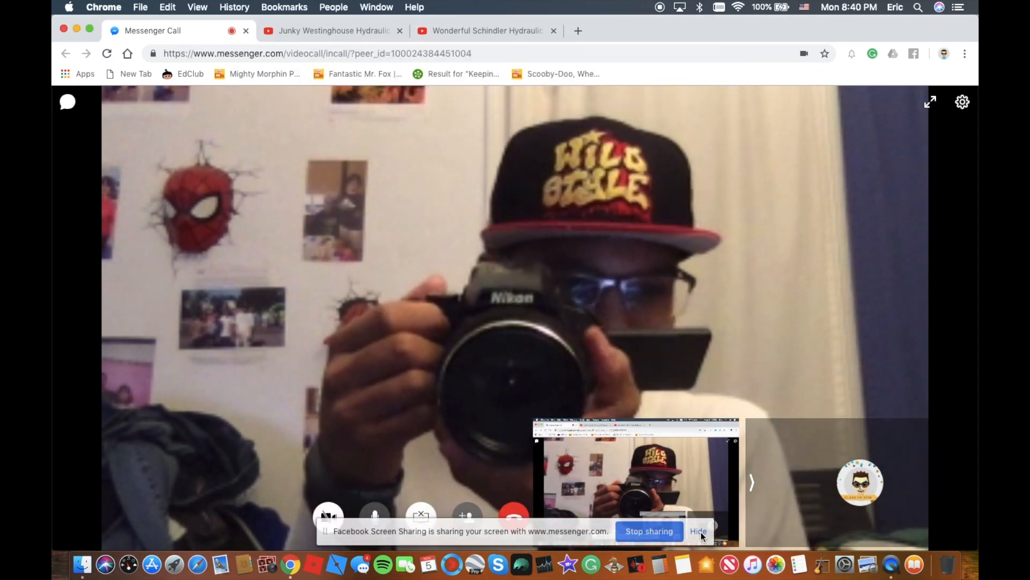
left_click(331, 30)
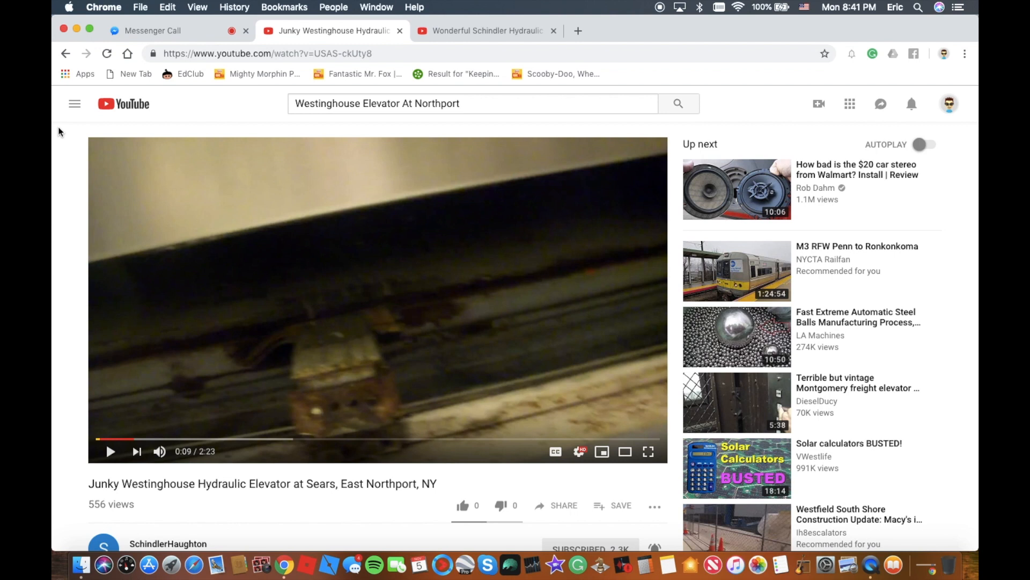
mouse_move(75, 163)
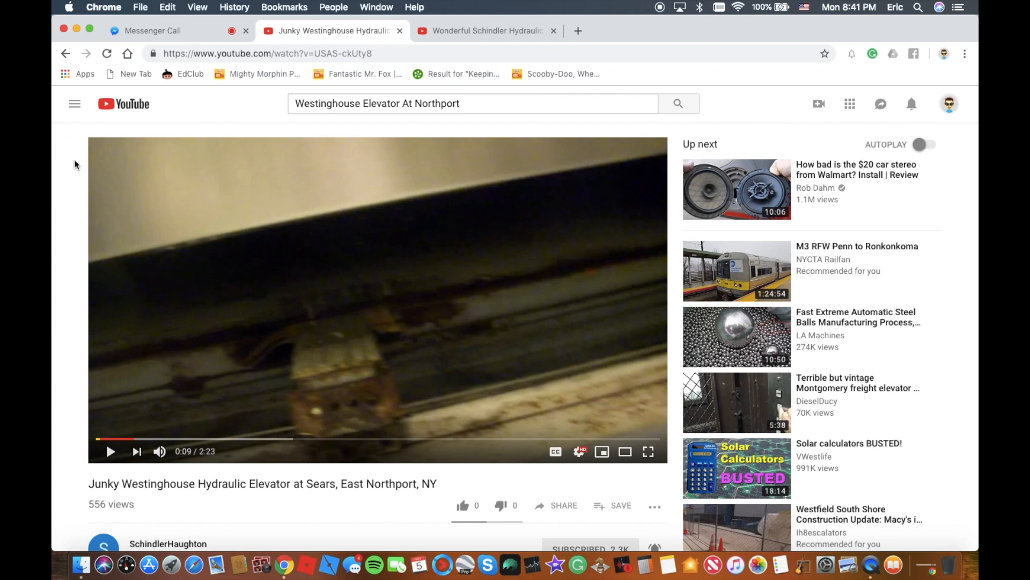
mouse_move(175, 299)
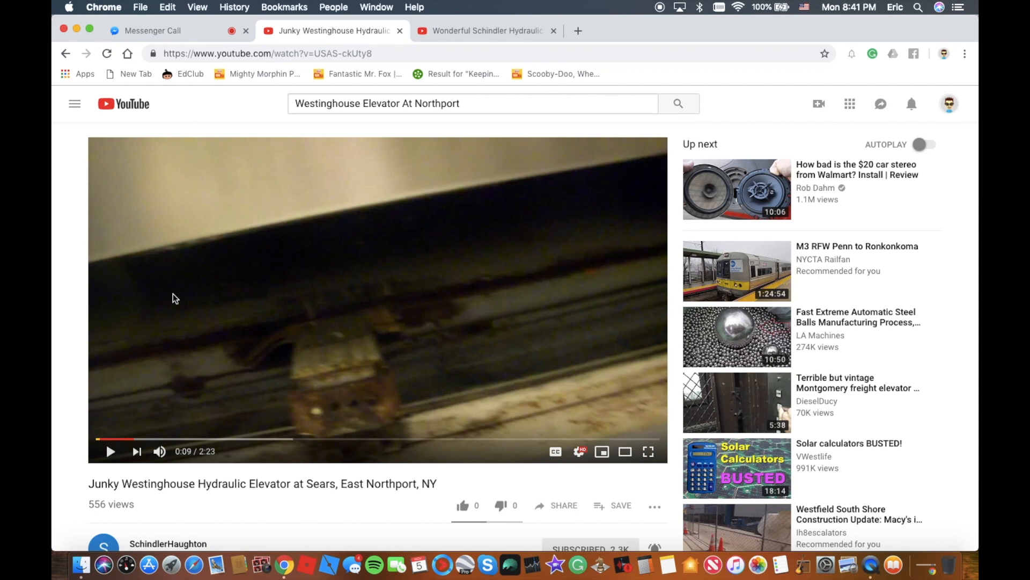
mouse_move(63, 234)
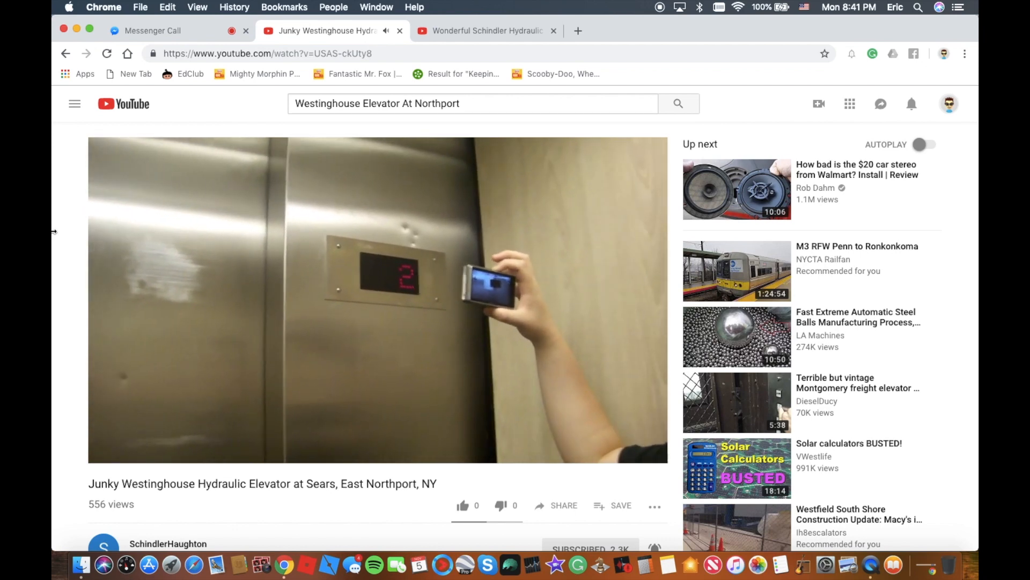
Raise the volume and play the Junky Westinghouse Hydraulic Elevator video, pausing it at 0:37
key("volume_up")
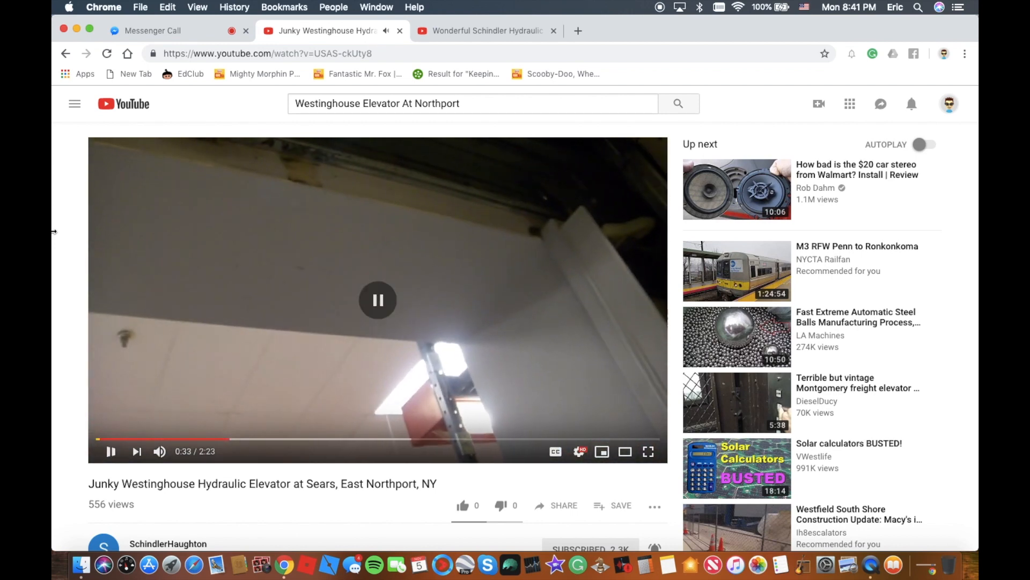
left_click(378, 299)
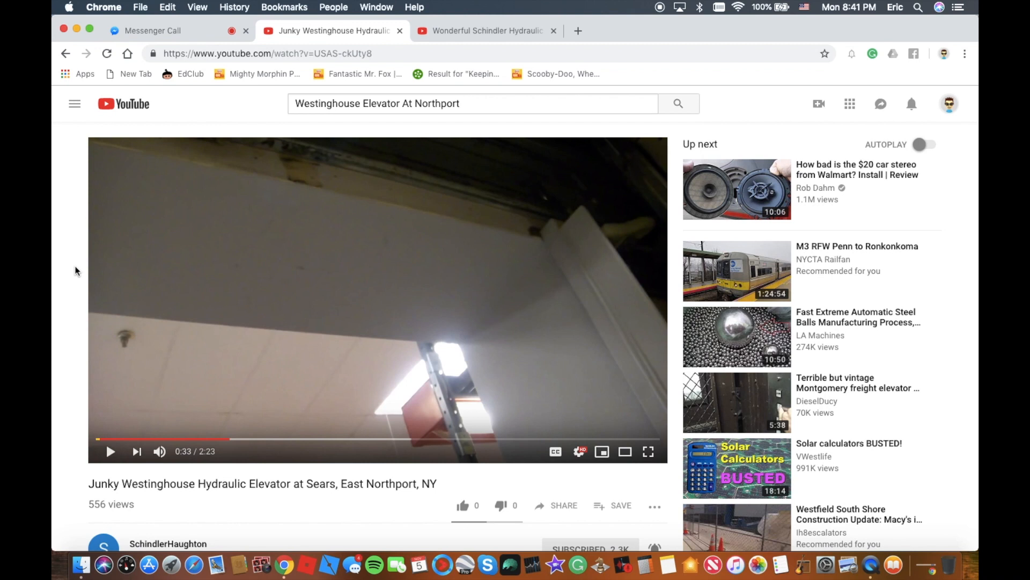
left_click(110, 451)
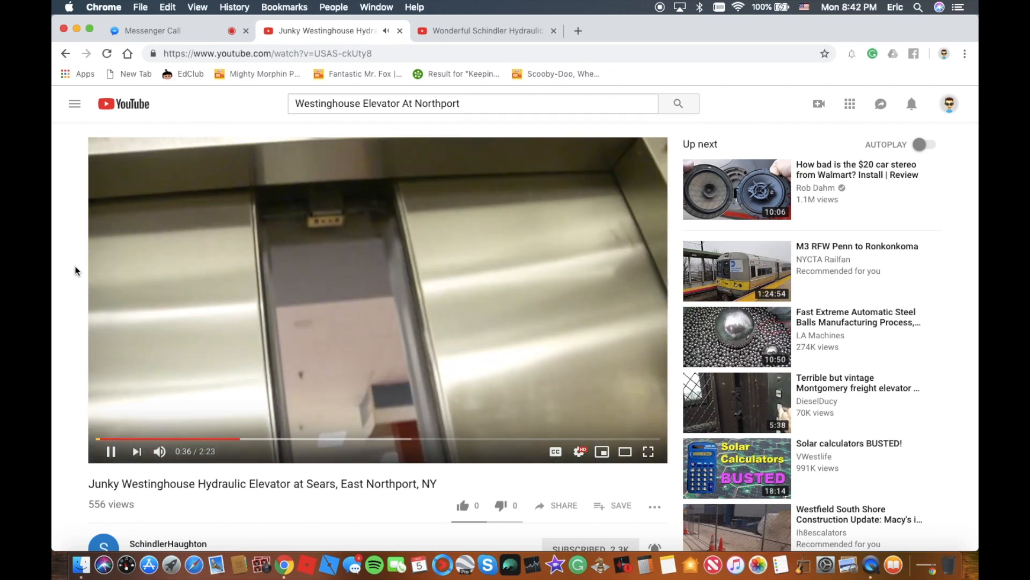
left_click(111, 451)
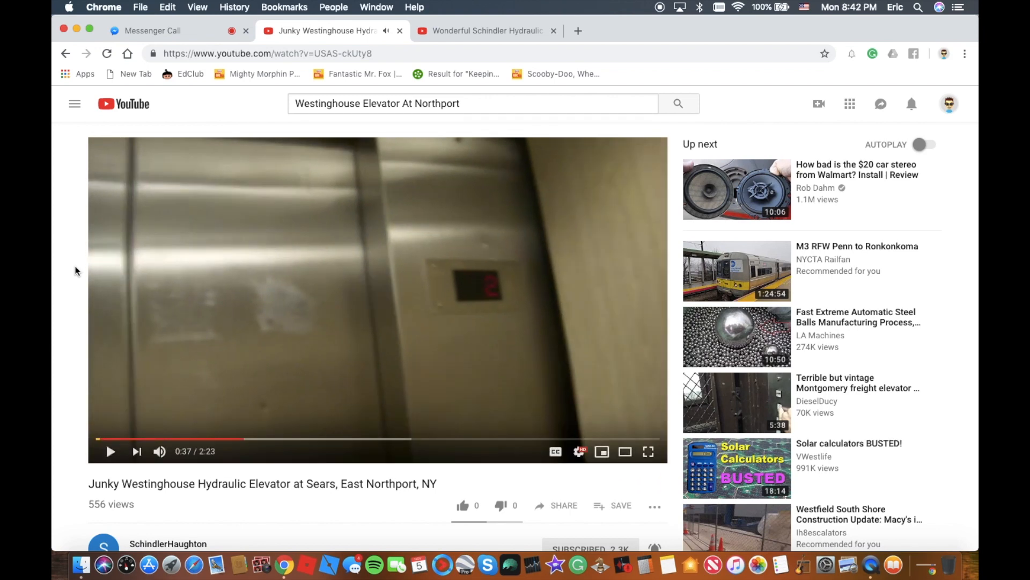
Finish the Westinghouse video and close its tab to reveal the Schindler video
left_click(111, 451)
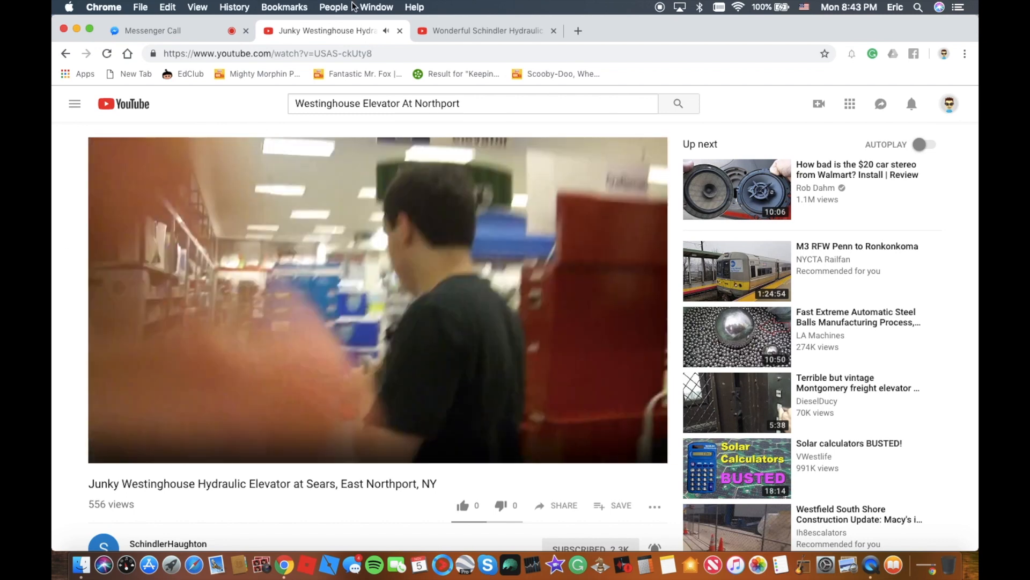
left_click(484, 30)
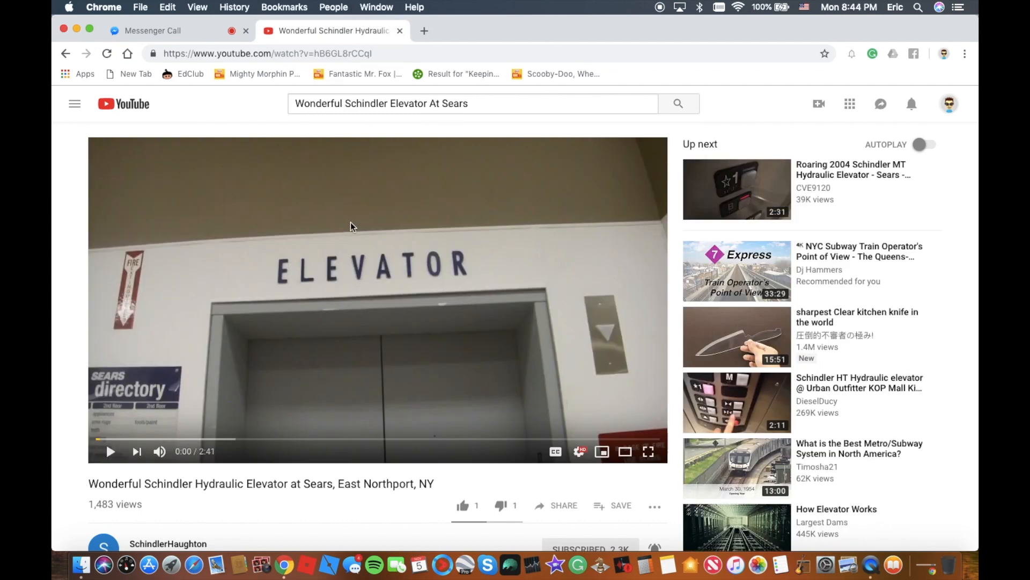
Start the Wonderful Schindler Hydraulic Elevator video and watch to about 1:29 with a brief pause
left_click(112, 451)
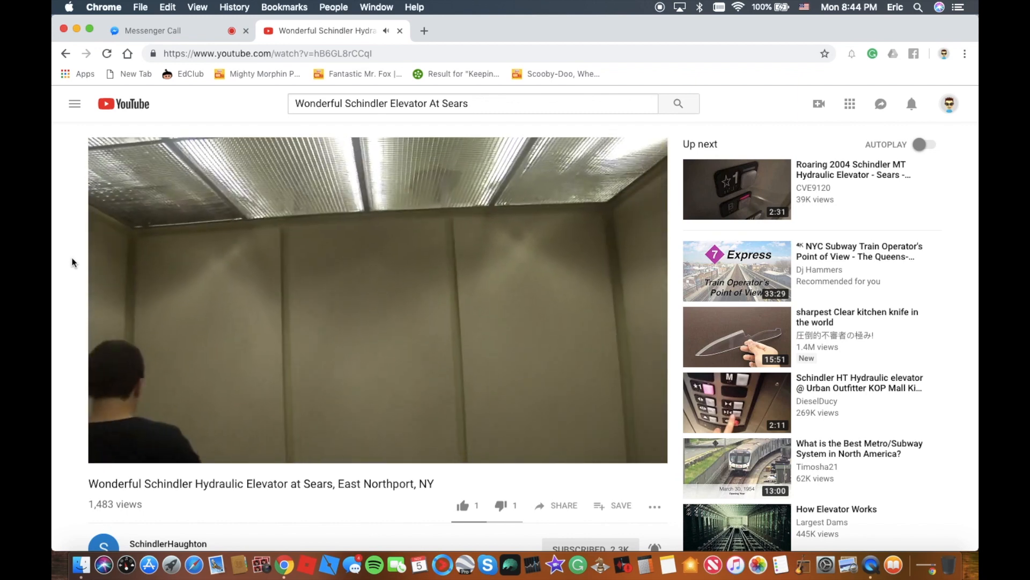
left_click(378, 298)
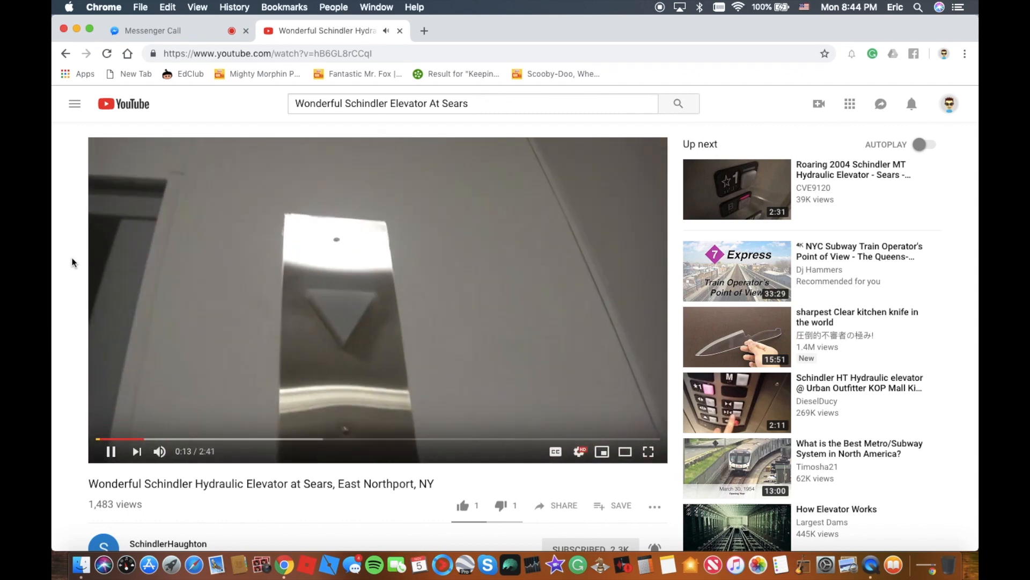
left_click(110, 450)
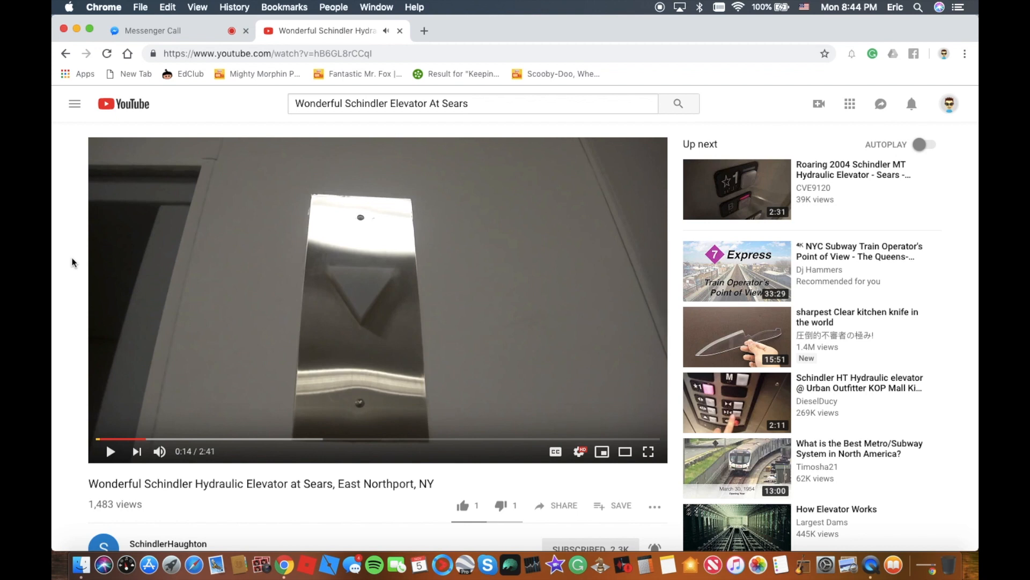
left_click(110, 451)
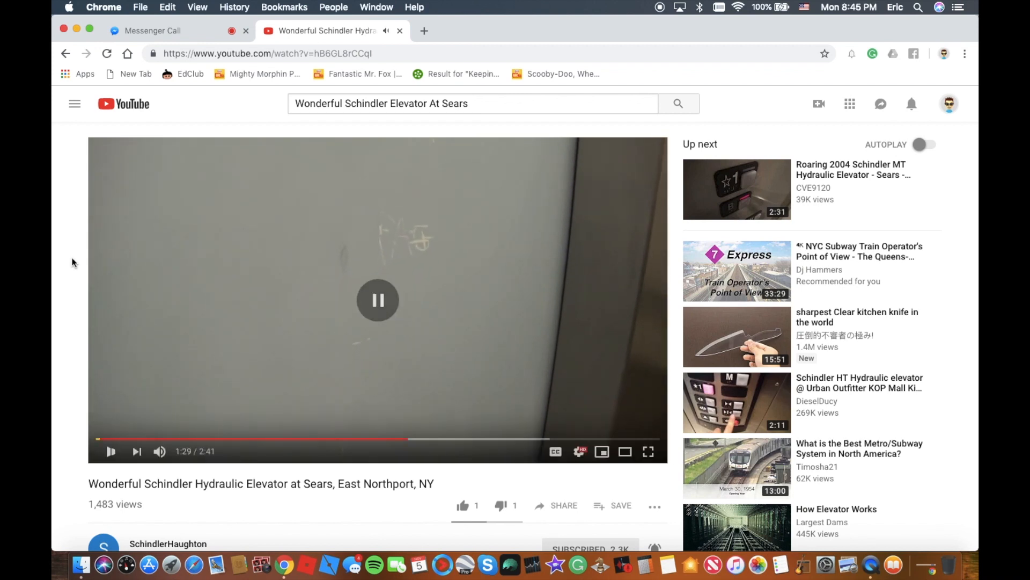
Pause the Schindler video at 1:29, then resume playback past 1:31 of 2:41
left_click(376, 301)
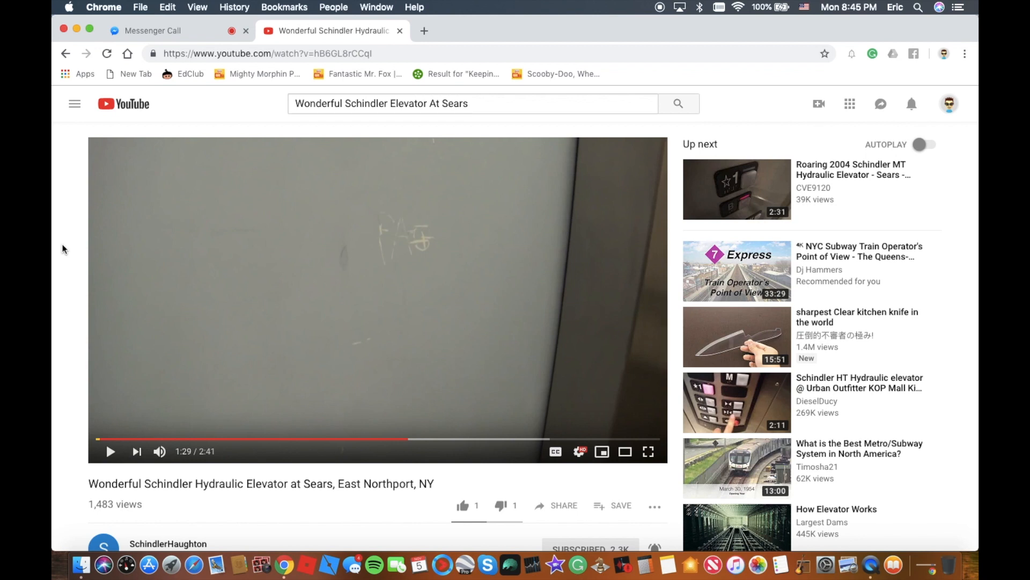
left_click(378, 300)
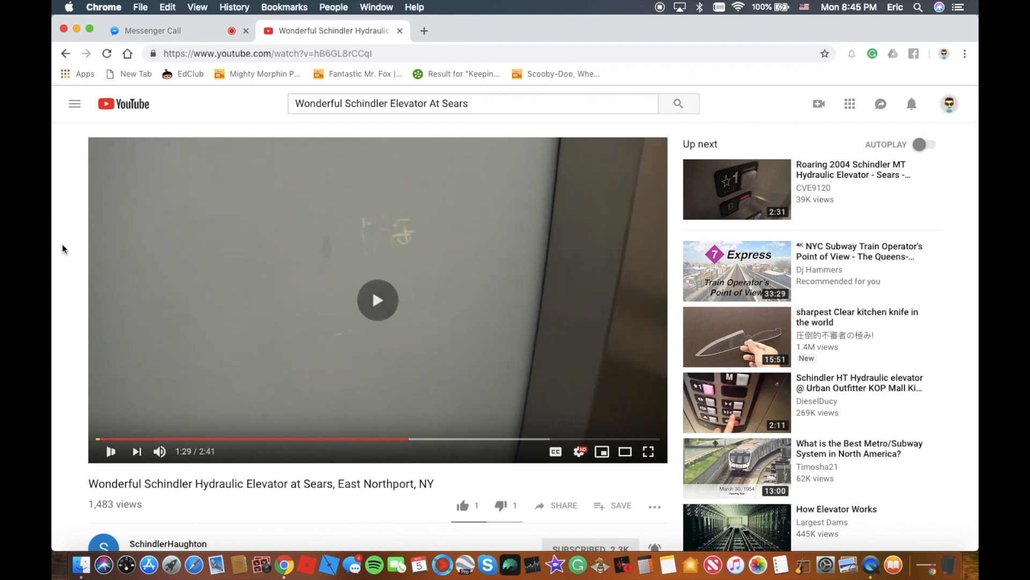
left_click(378, 300)
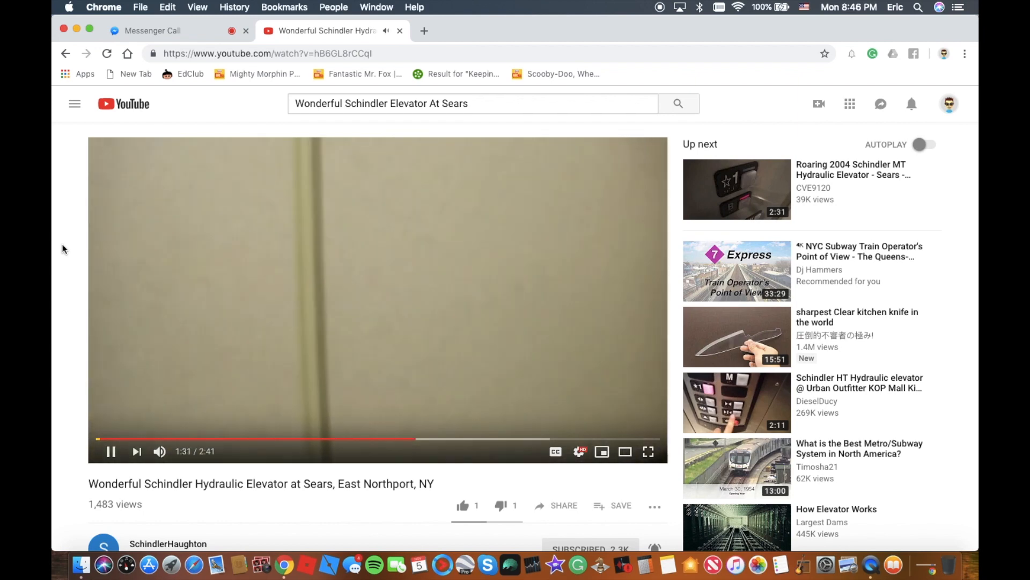